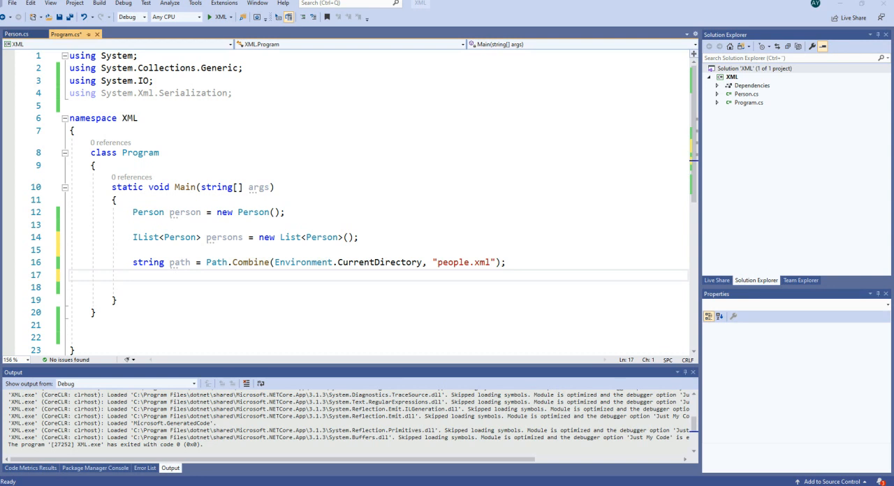
mouse_move(294, 212)
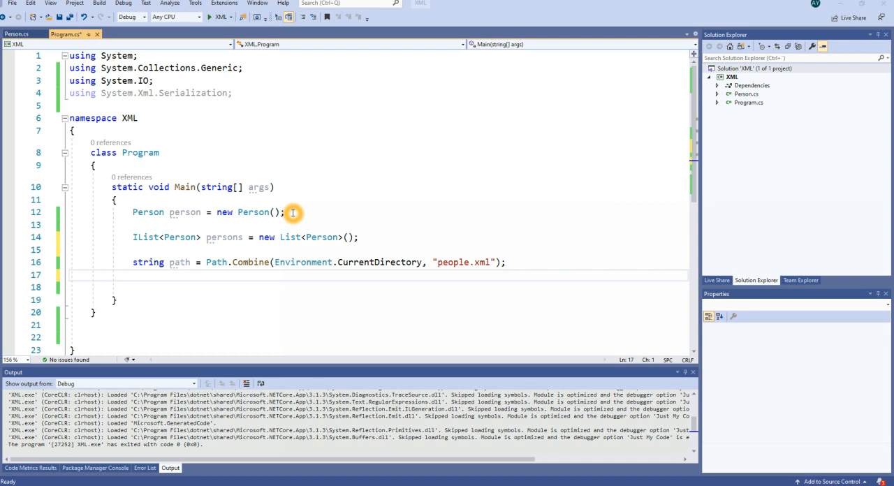
mouse_move(148, 213)
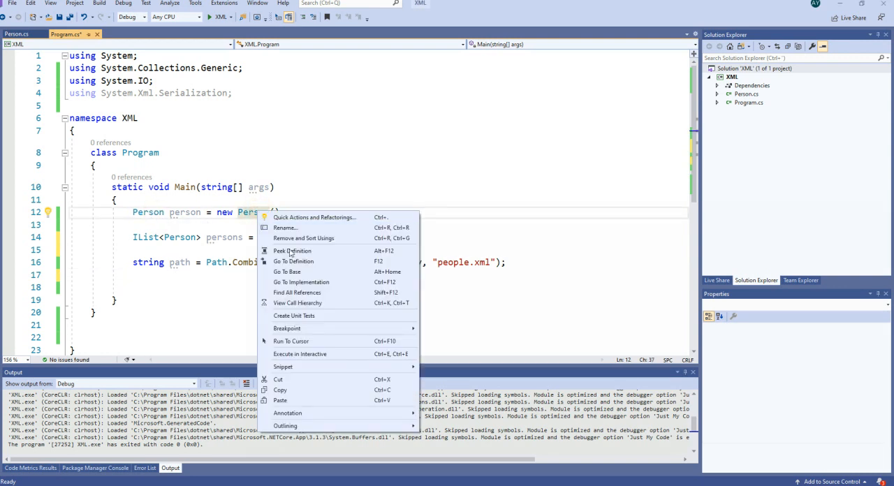
- Trim Person.cs to its fName, lName and age properties, then return to Program.cs
left_click(293, 260)
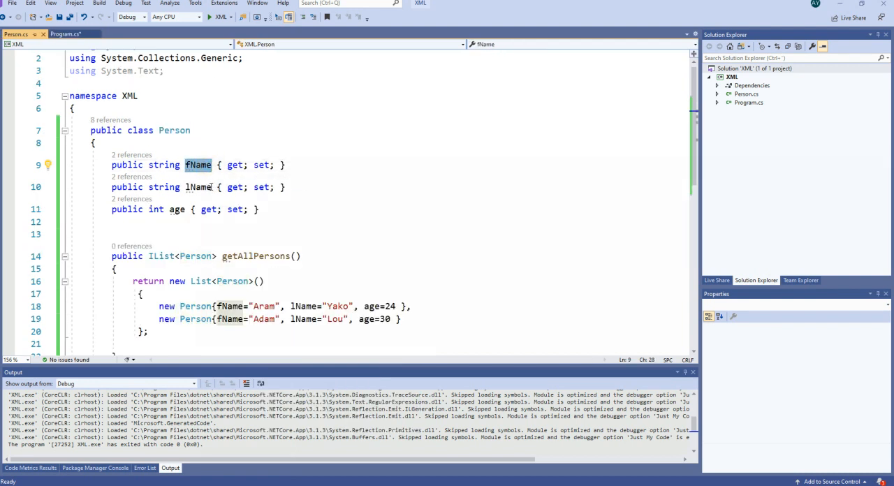
left_click(179, 210)
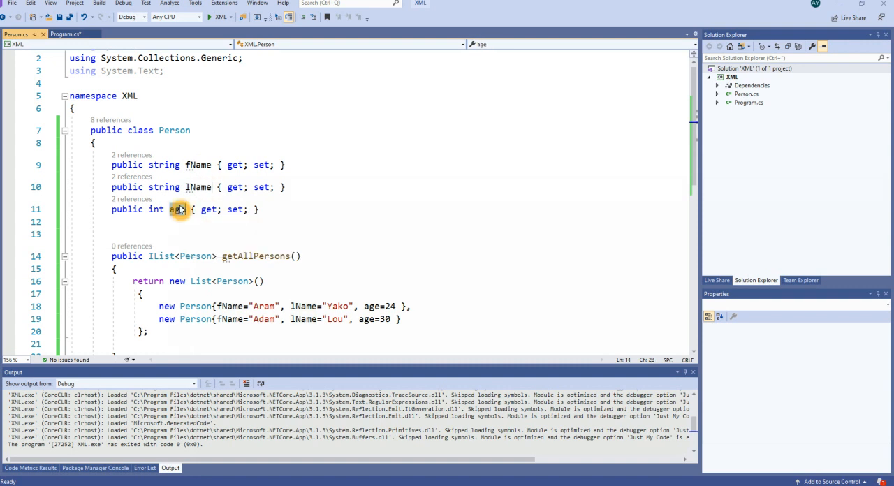
scroll("down", 3)
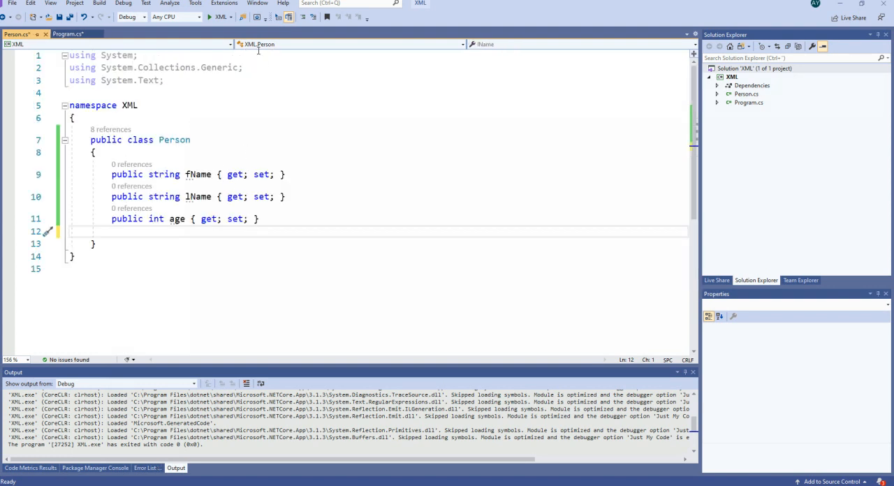
double_click(173, 140)
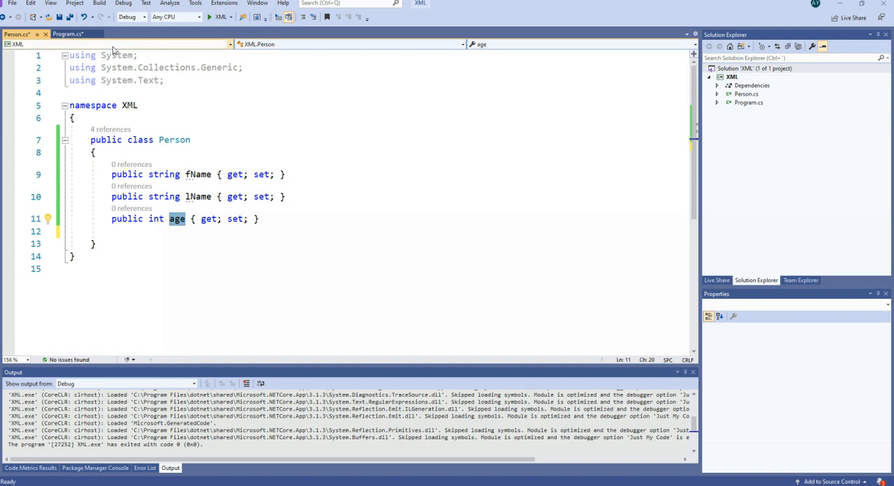
left_click(67, 33)
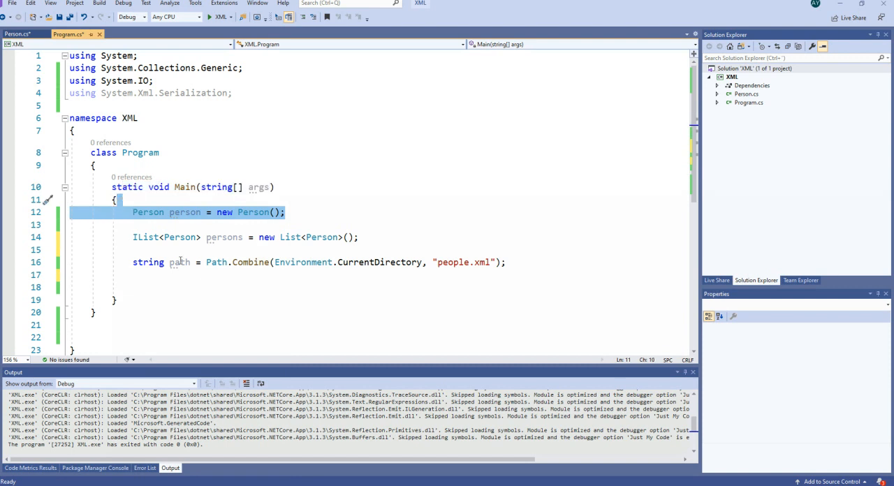
- Remove the 'Person person = new Person();' line, leaving the persons list and people.xml path
key("Delete")
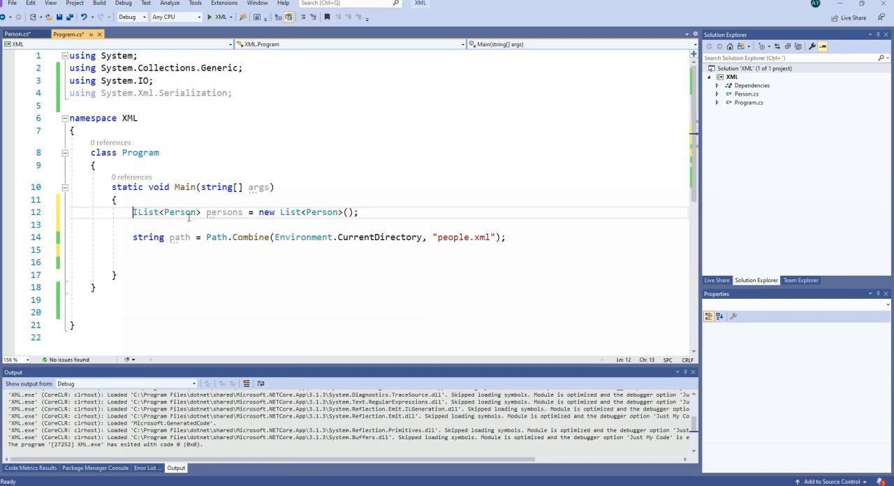
double_click(179, 213)
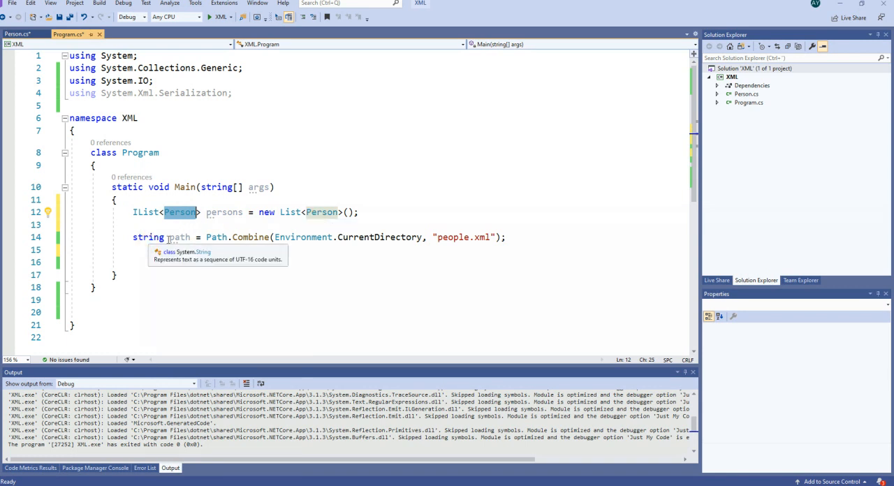
mouse_move(303, 238)
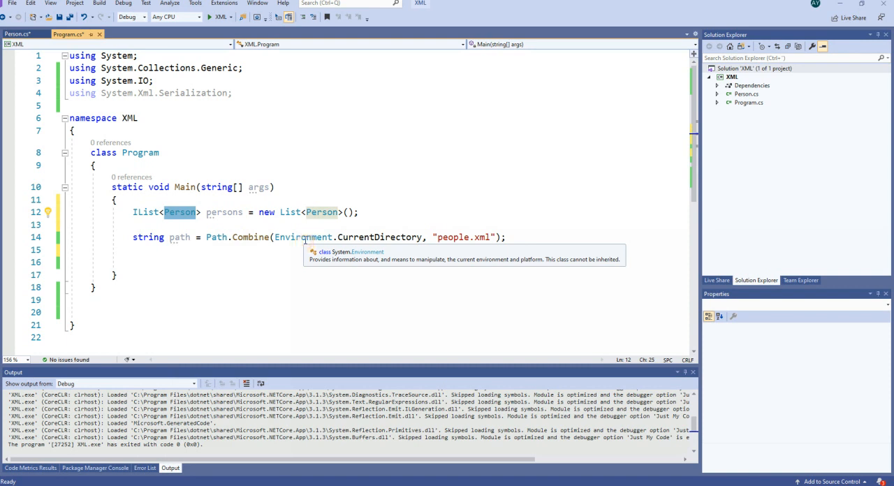
mouse_move(423, 241)
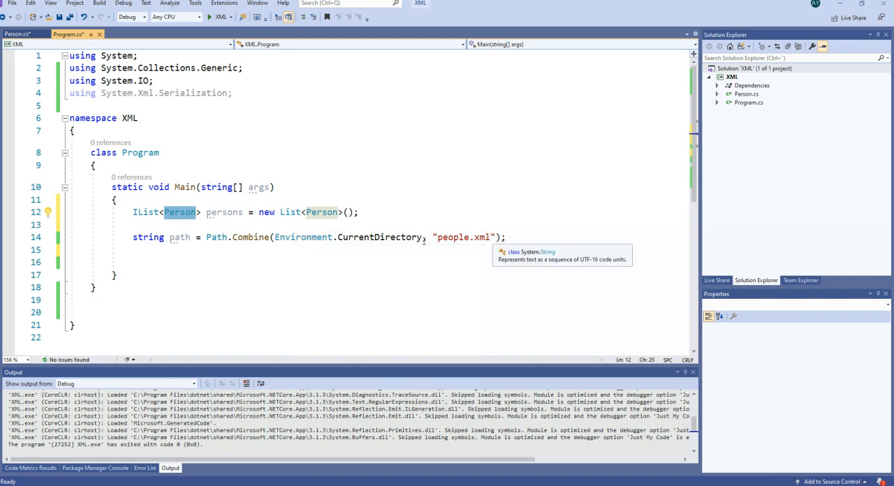
left_click(277, 237)
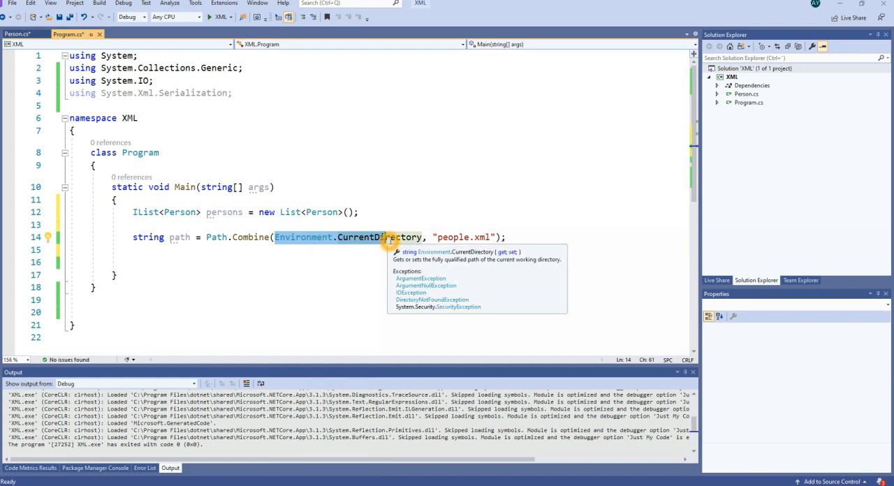
left_click(439, 238)
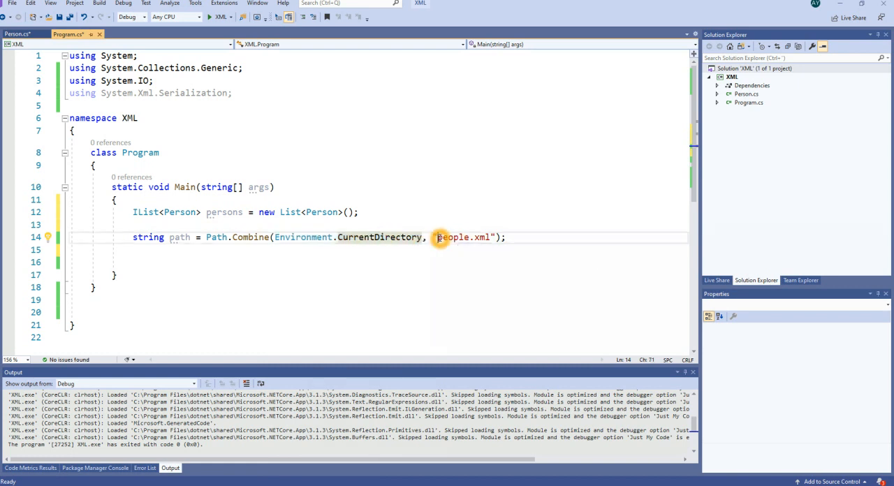
double_click(463, 237)
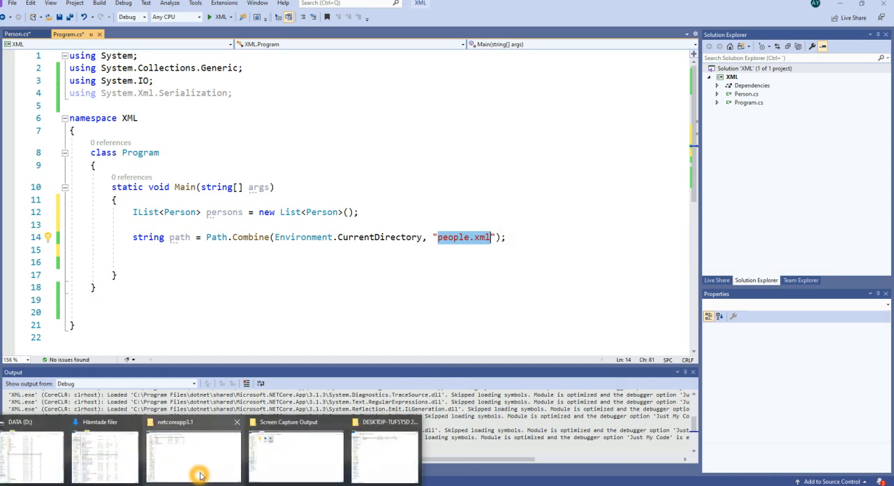
left_click(193, 458)
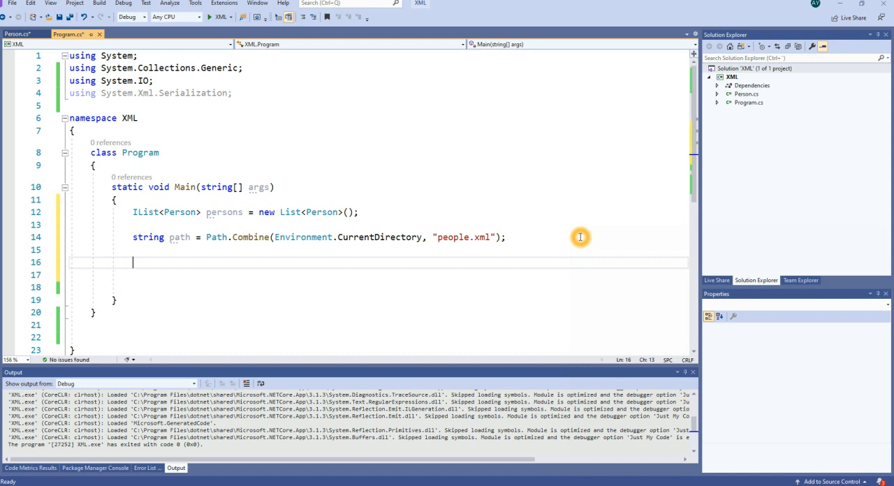
- Declare XmlSerializer xs = new XmlSerializer(typeof(List<Person>)); and begin a using line
type("xmlser")
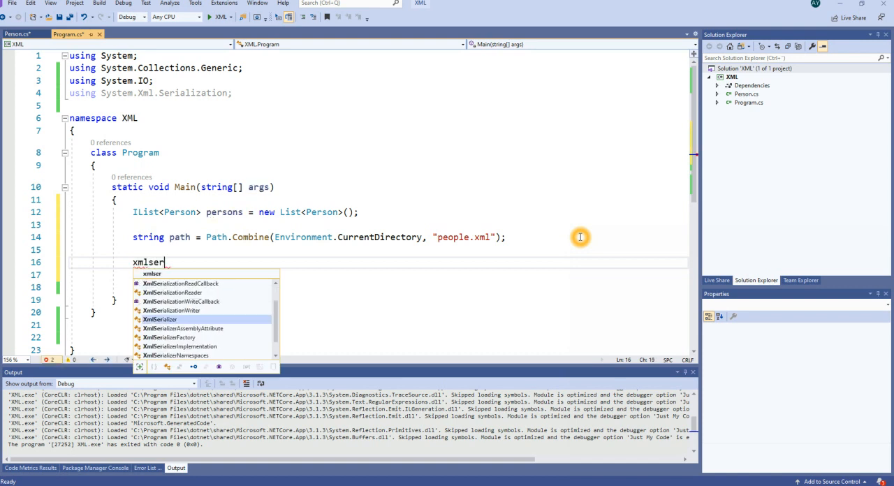
left_click(160, 320)
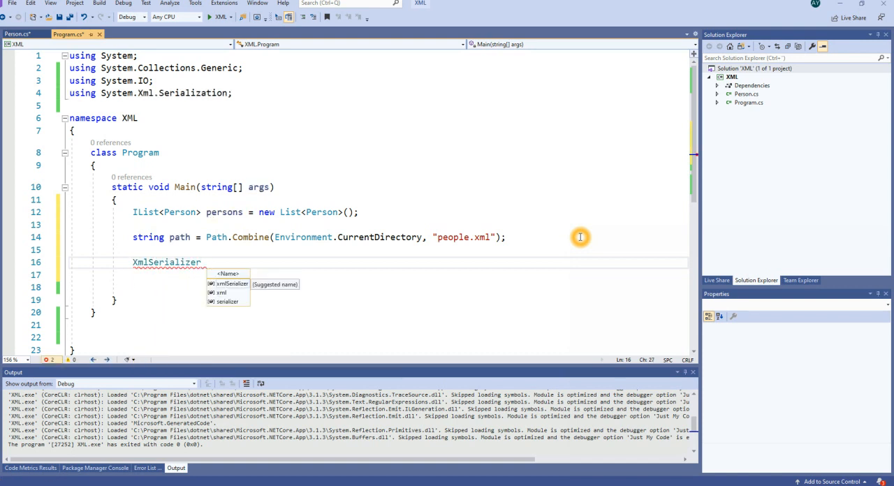
type("xs = new XmlSerializer")
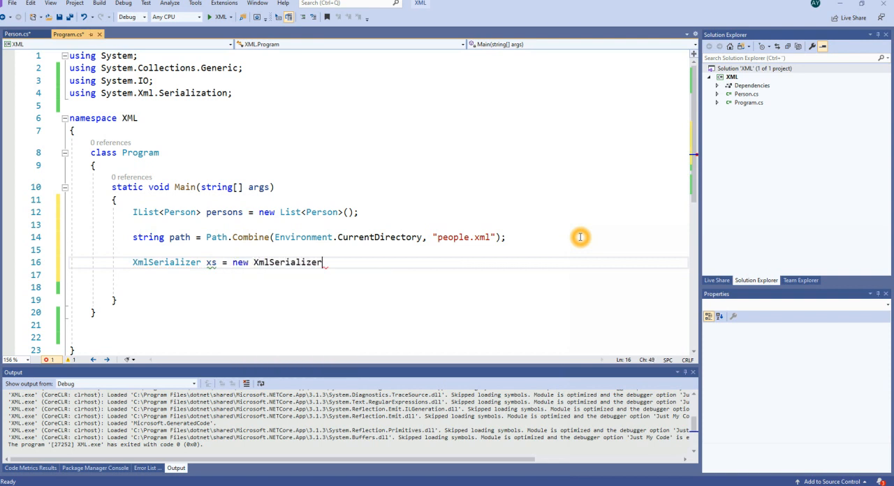
type("(")
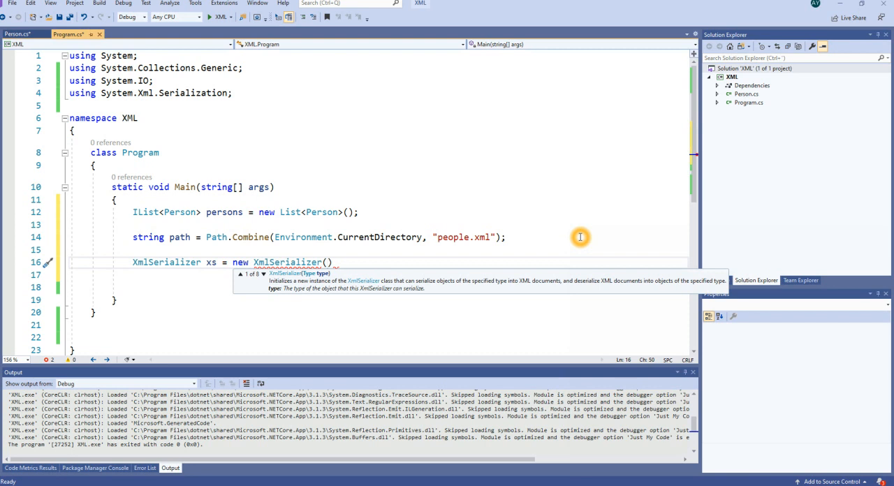
type("typeof(")
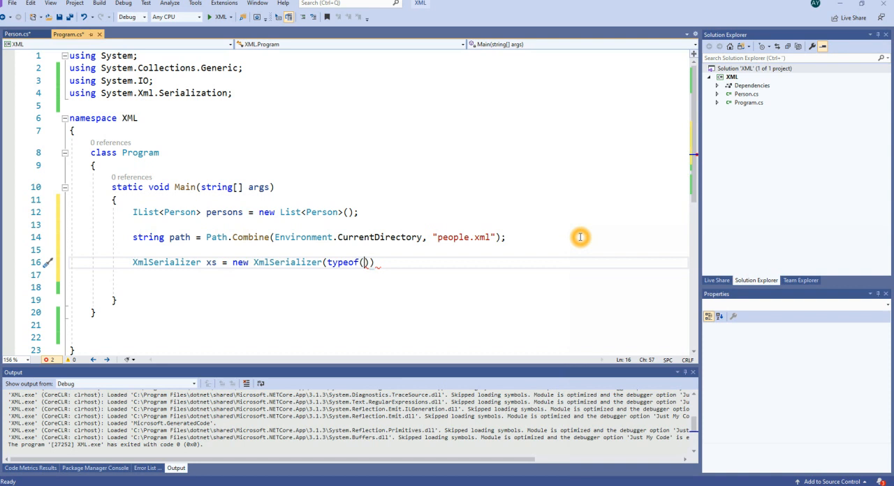
type("List<")
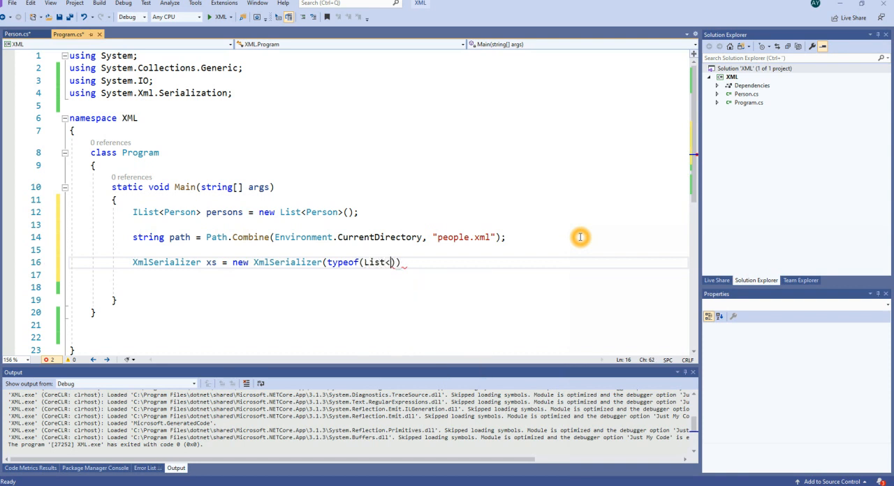
type("Per")
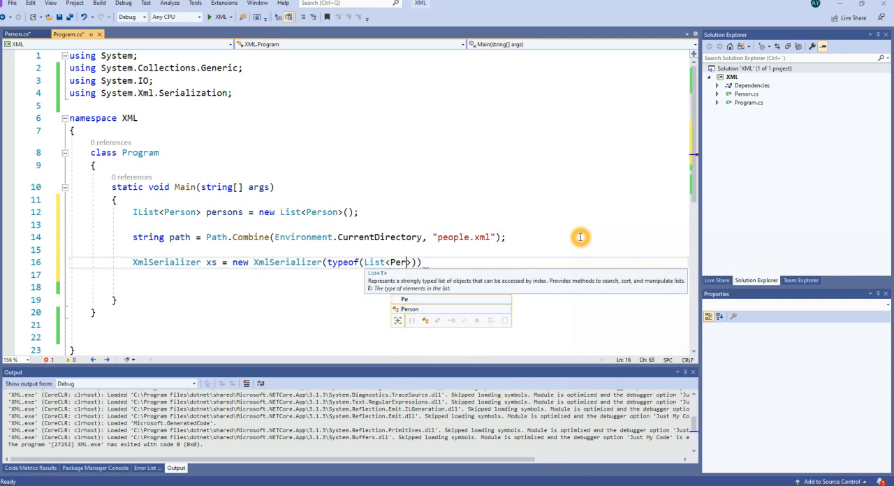
type("son))")
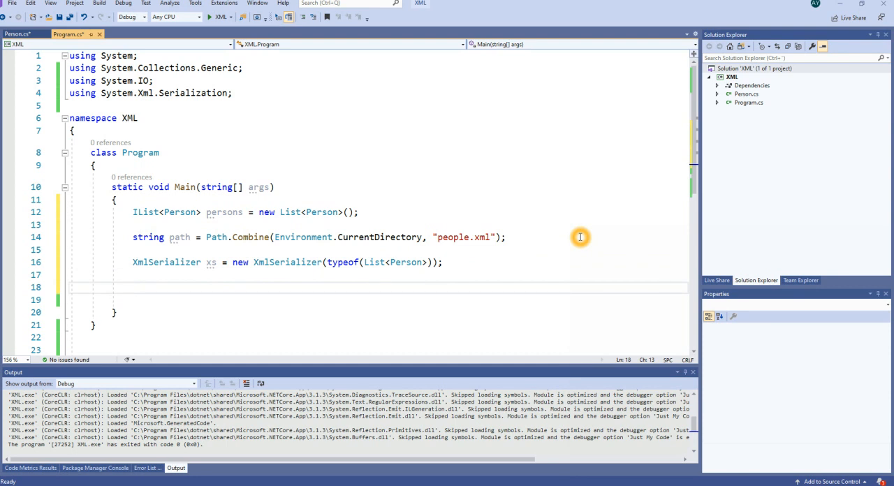
type("using")
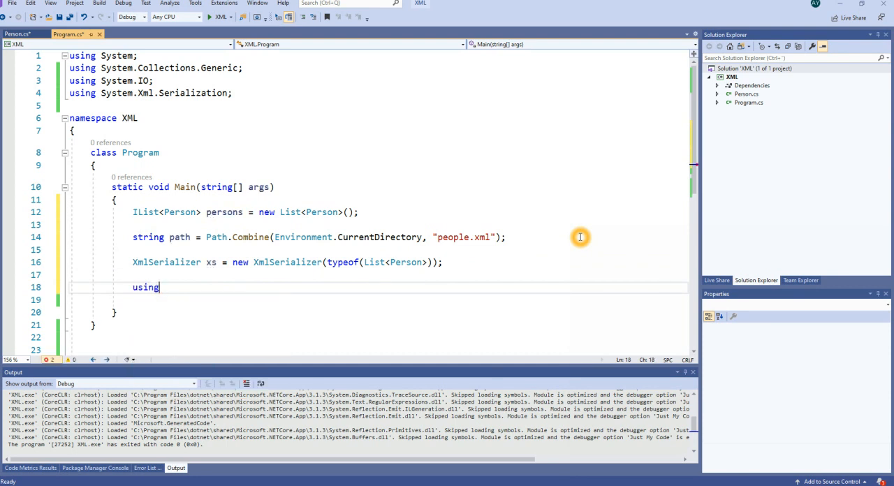
- Write using(FileStream stream = File.Open(path, FileMode.Open)){ to open the XML file
type("(FileStream st)")
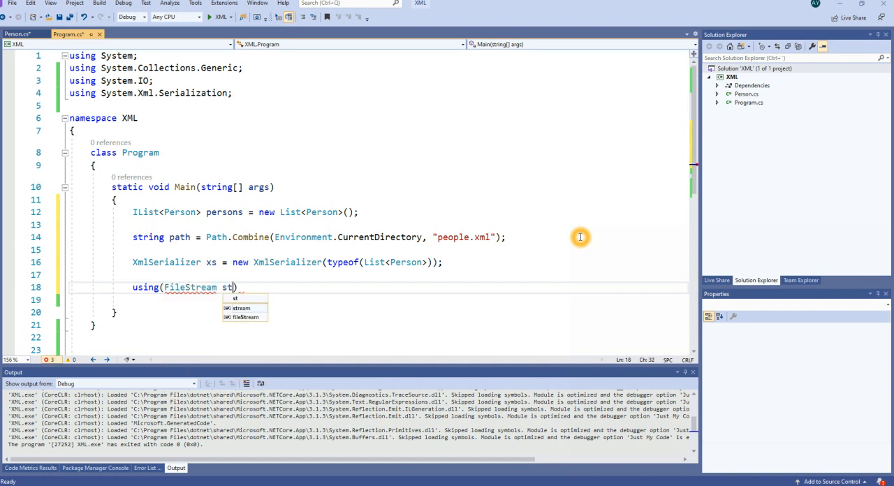
type("ream =")
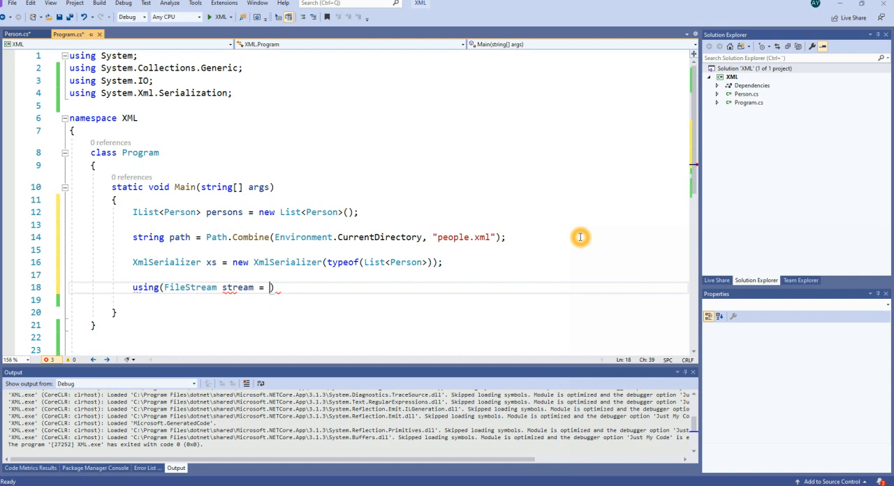
type("File.op")
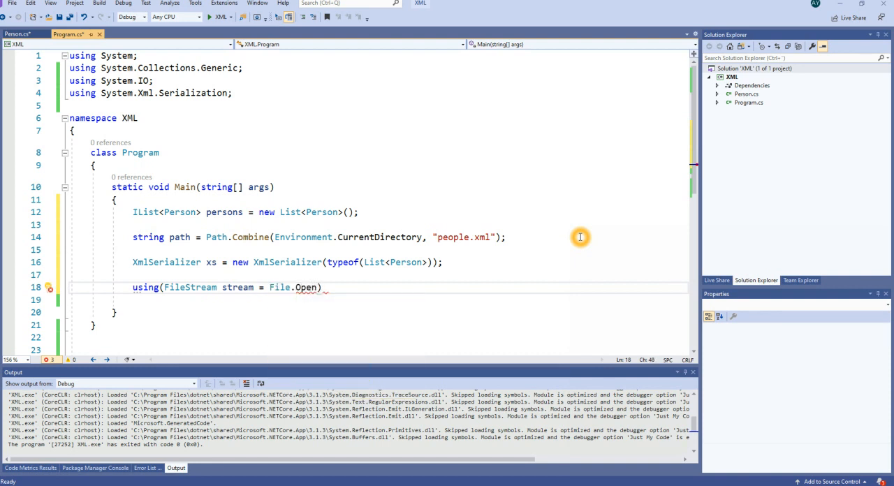
type("(")
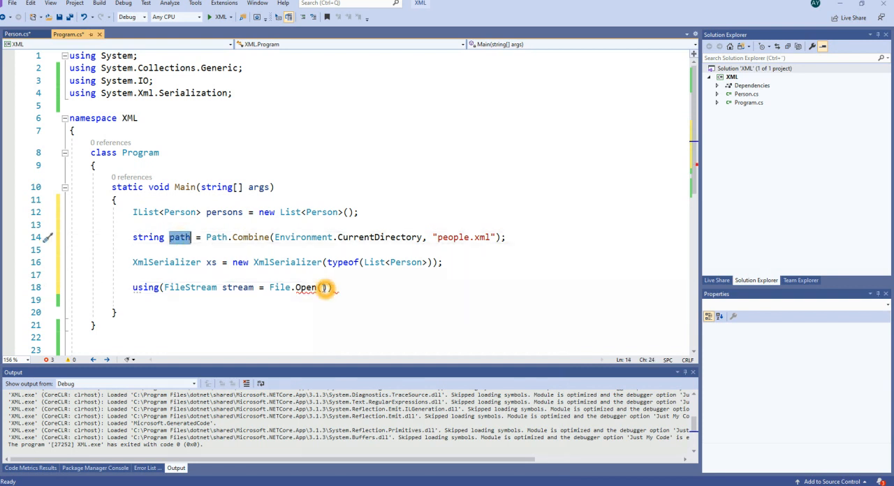
type("path")
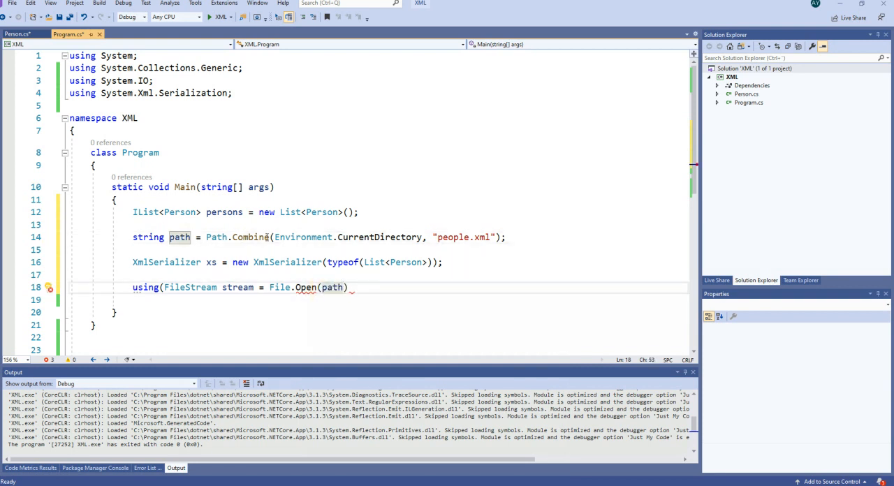
double_click(303, 238)
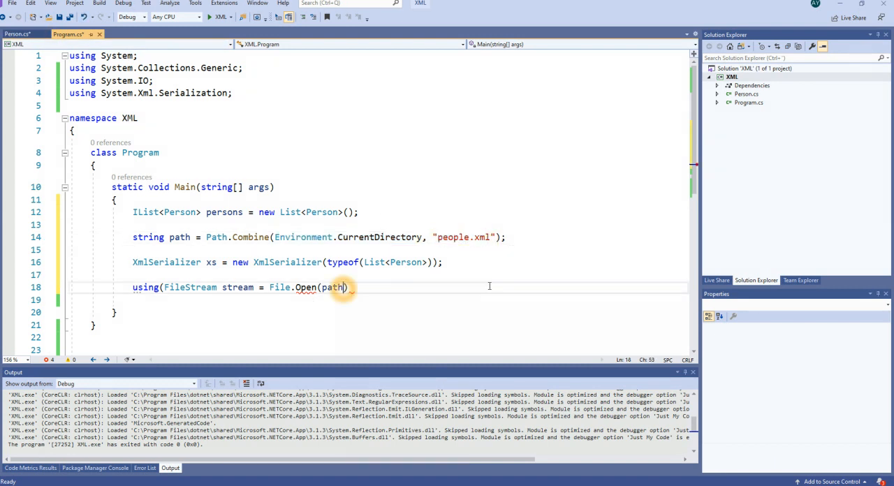
type(", fi")
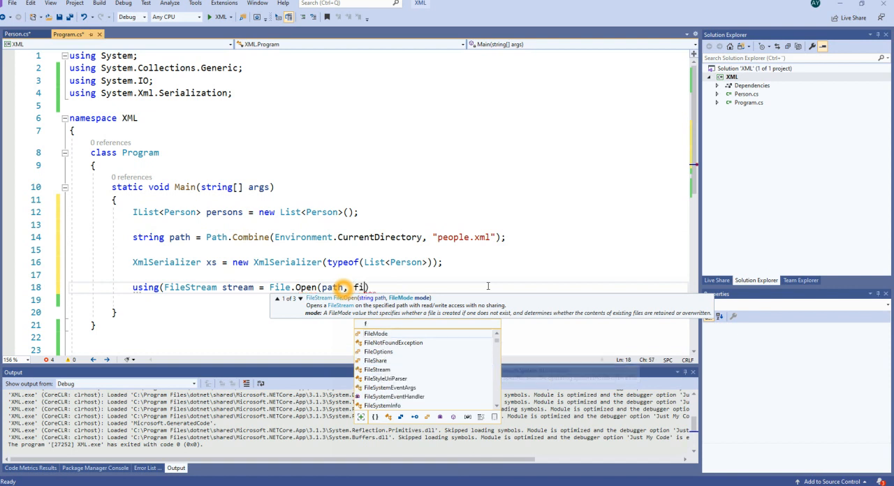
type("FileMode.op")
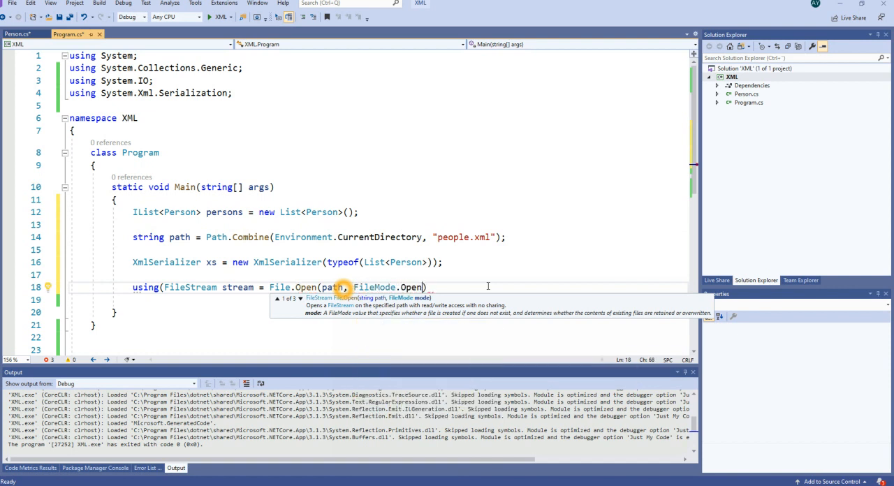
type("{")
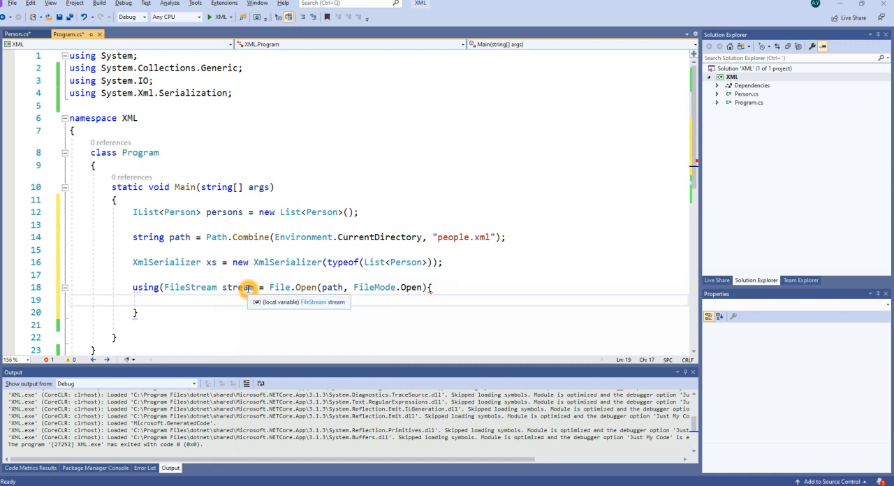
mouse_move(224, 212)
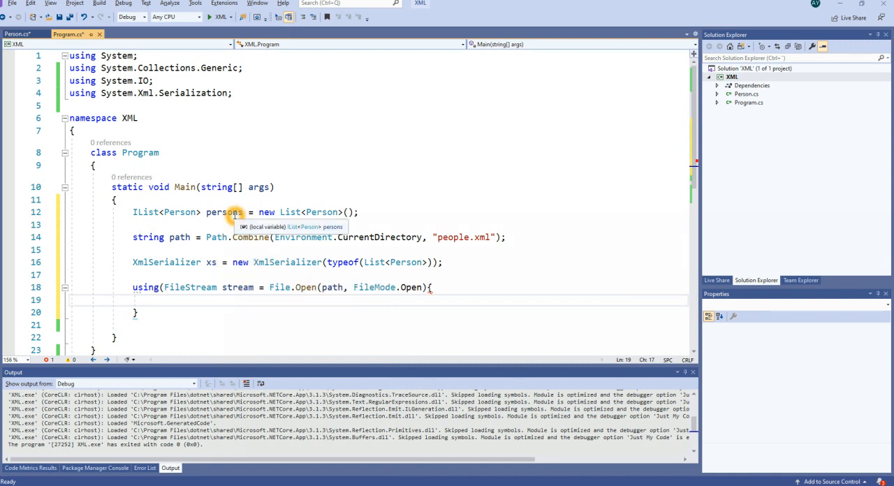
- Assign persons = (List<Person>)xs.Deserialize(stream); inside the using block
double_click(223, 212)
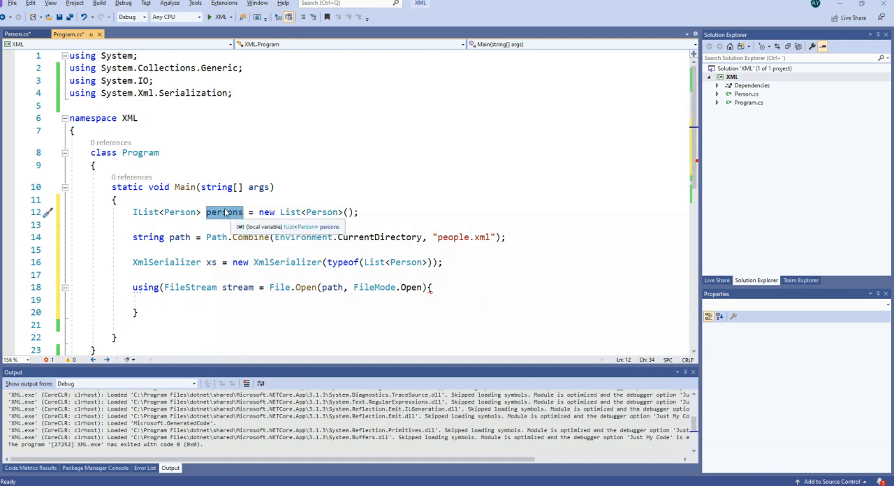
type("persons")
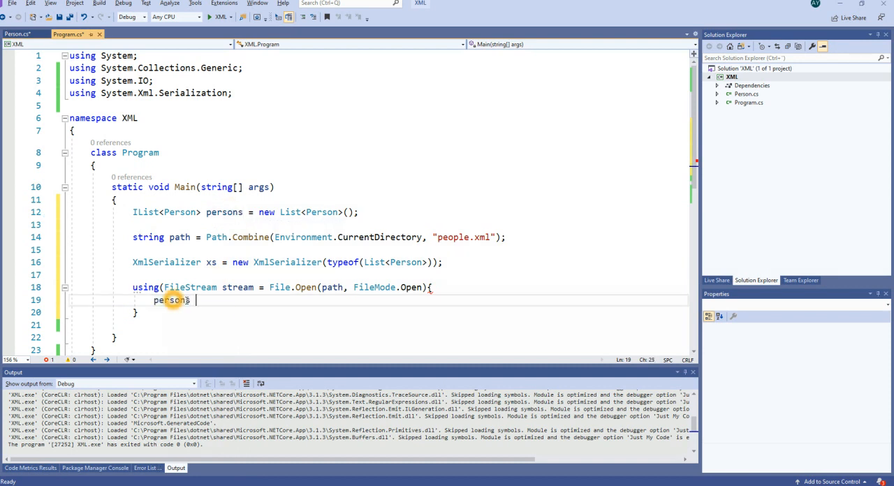
type("=")
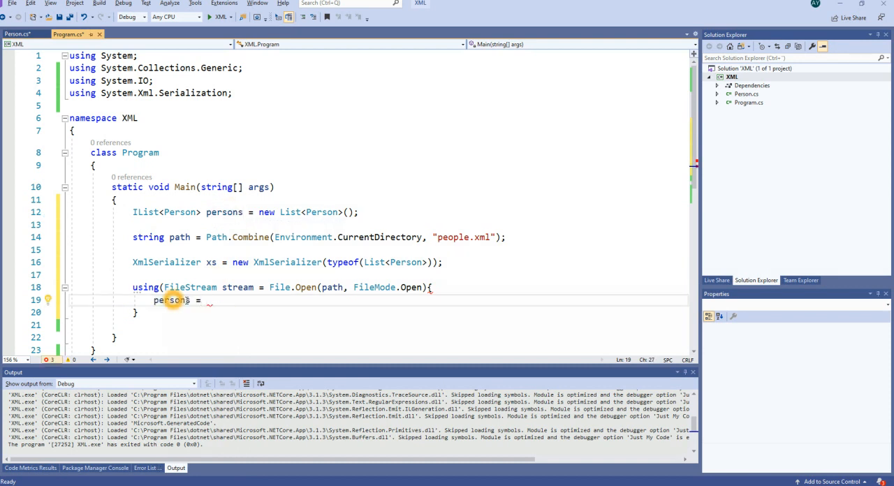
type("()")
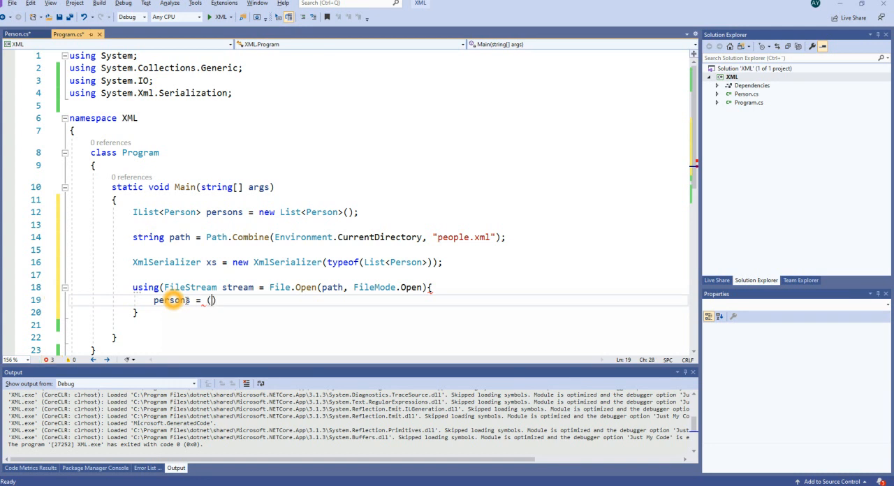
type("List<>")
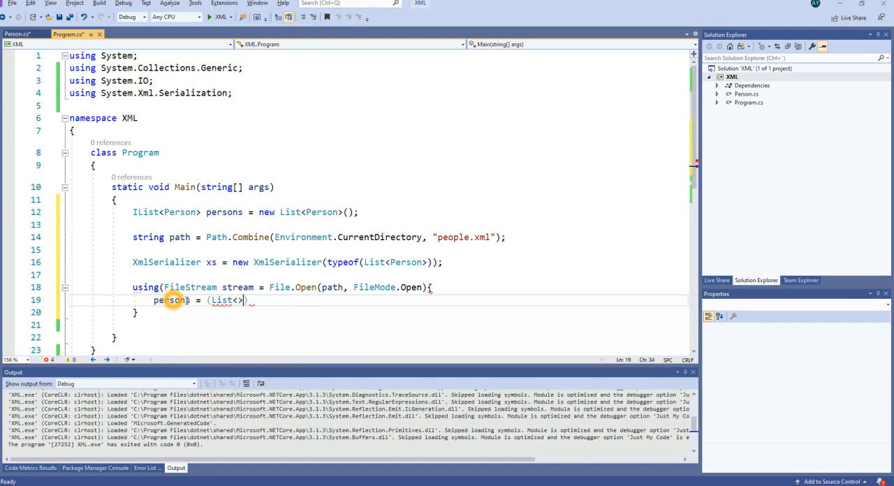
type("Person")
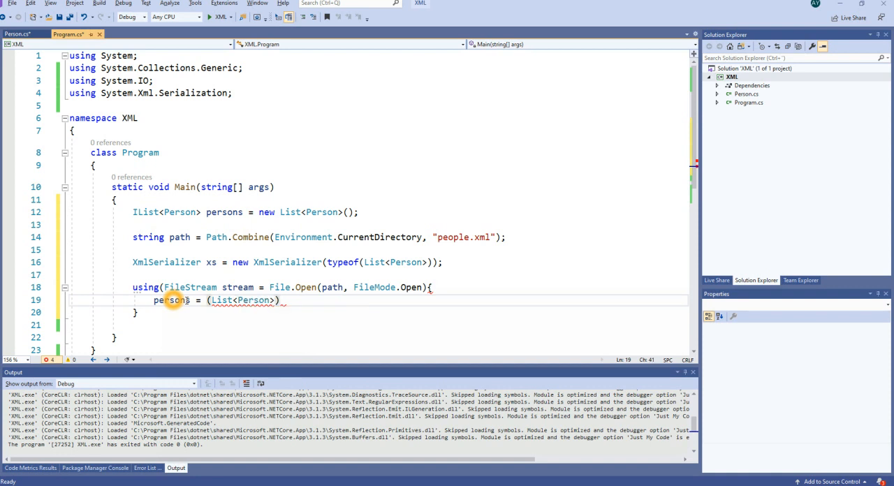
type("x")
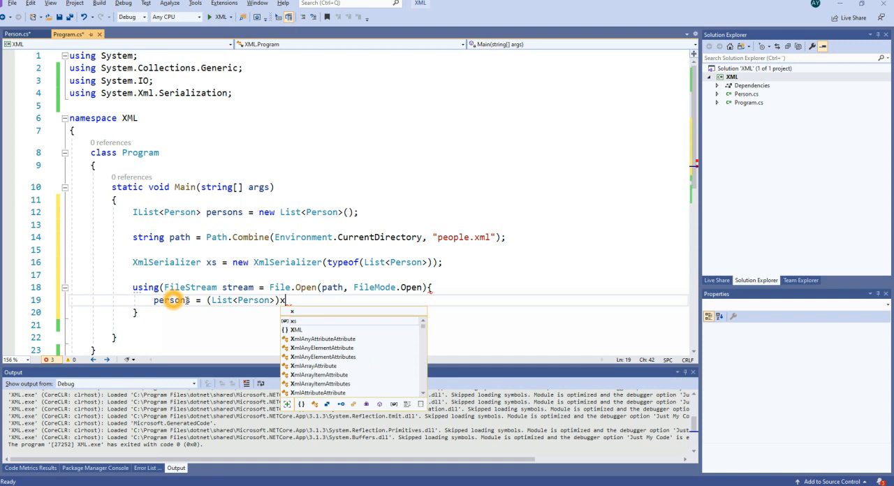
type(".d")
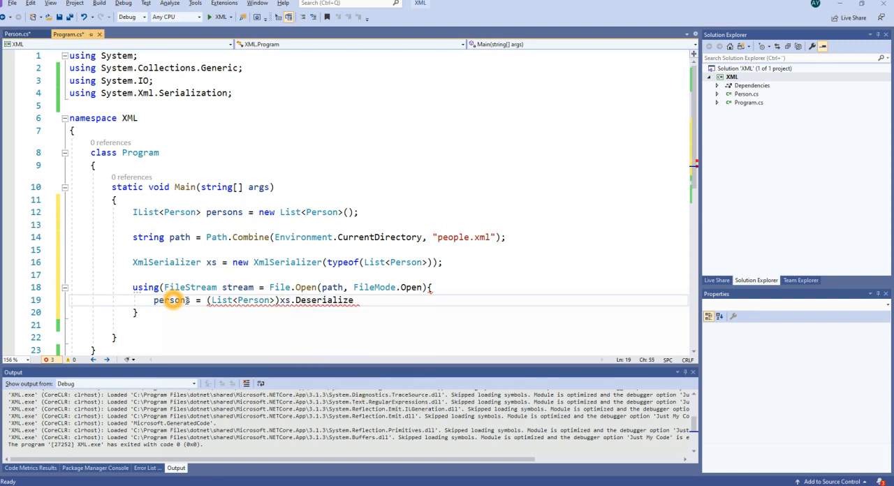
type("()")
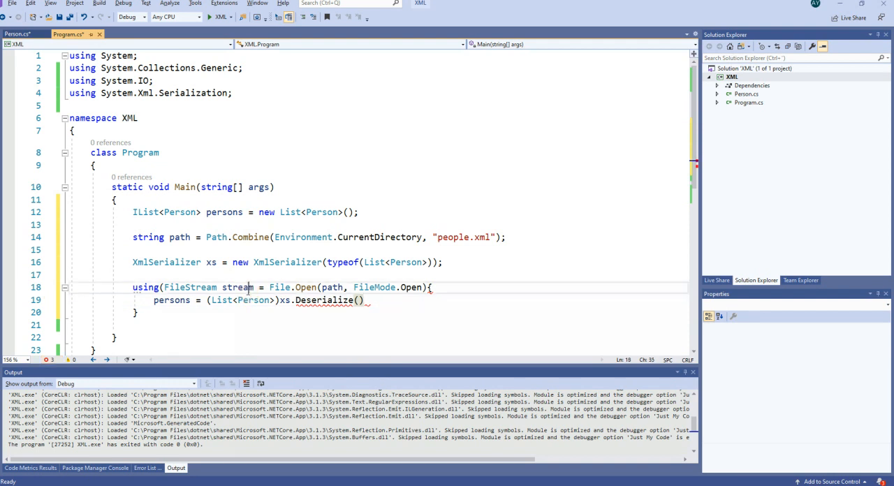
type("stream")
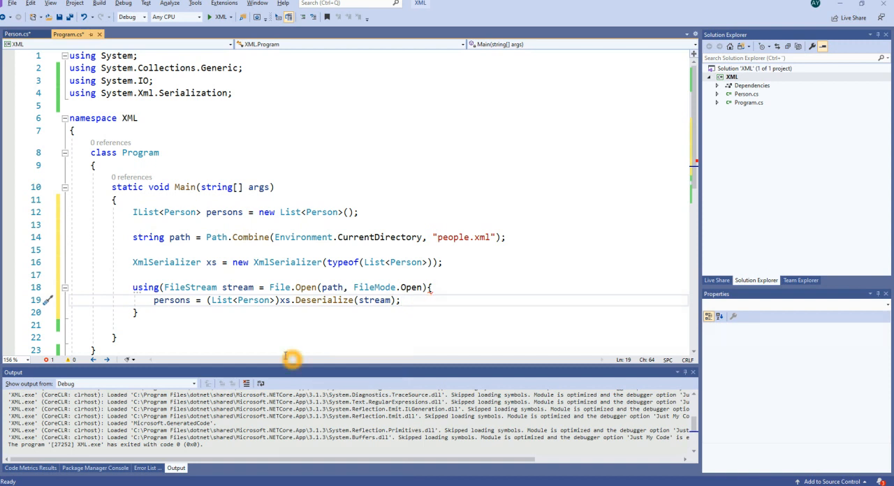
mouse_move(425, 288)
type(")")
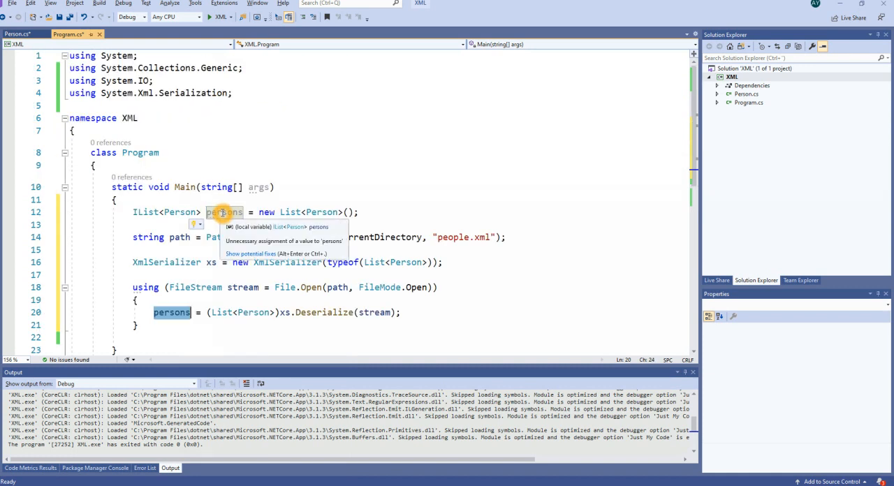
mouse_move(9, 293)
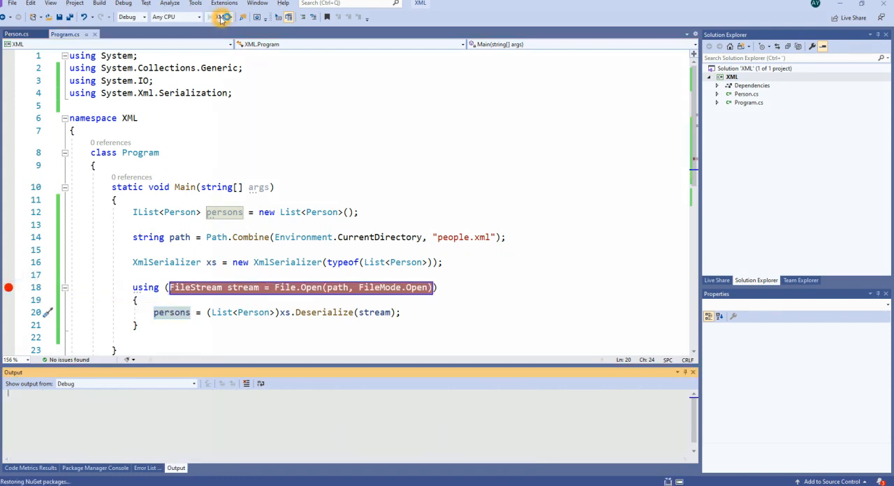
- Start the program under the debugger so it pauses at the breakpoint on the using line
left_click(221, 17)
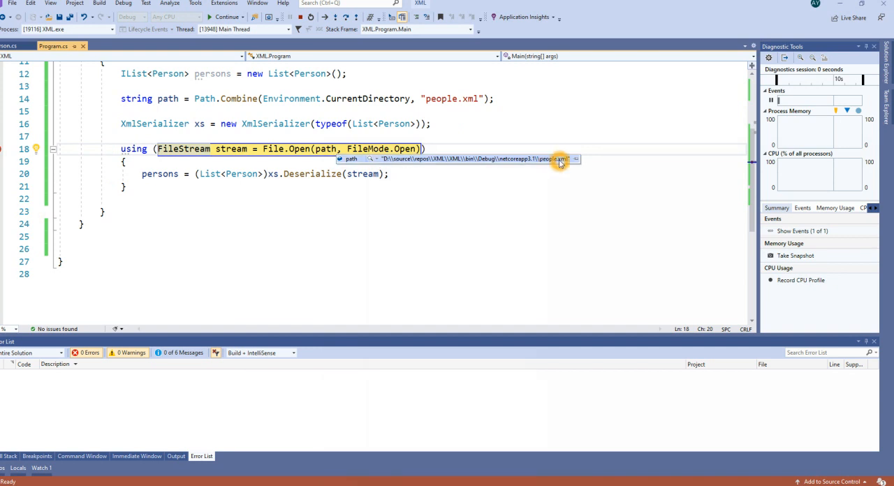
- Step over the deserialize line with F10 and inspect persons holding two XML.Person items
key("F10")
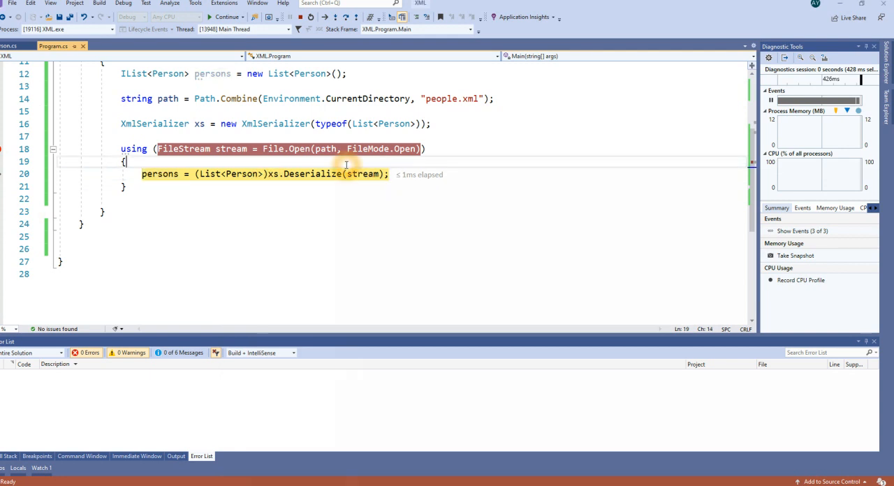
key("F10")
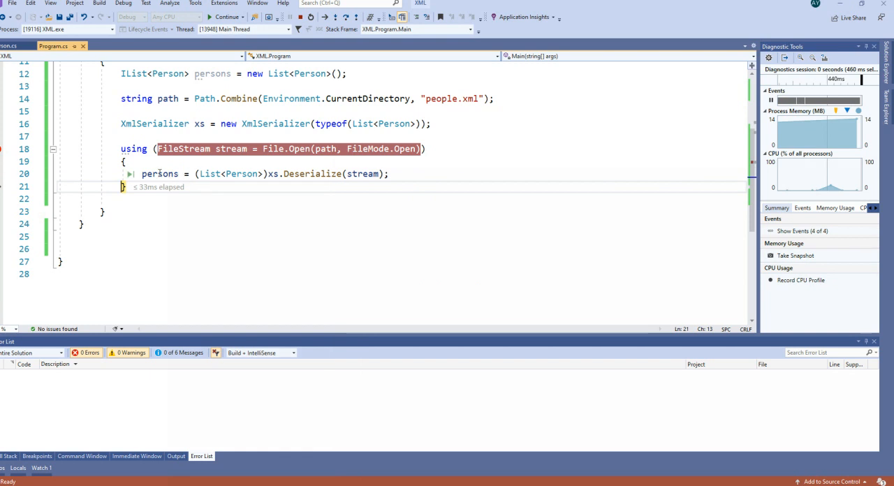
left_click(159, 173)
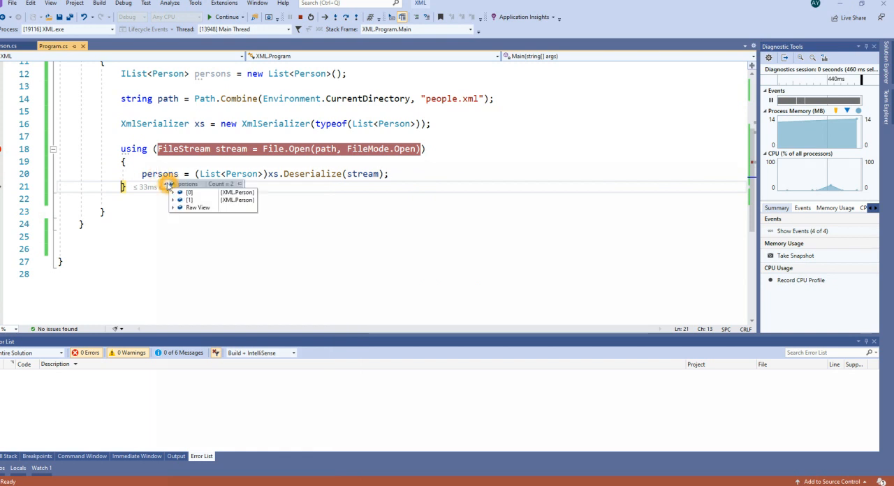
left_click(179, 193)
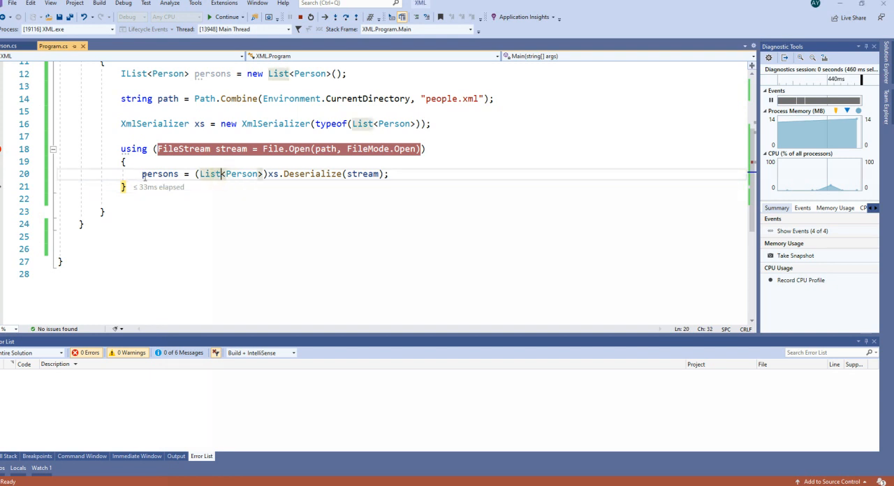
mouse_move(160, 173)
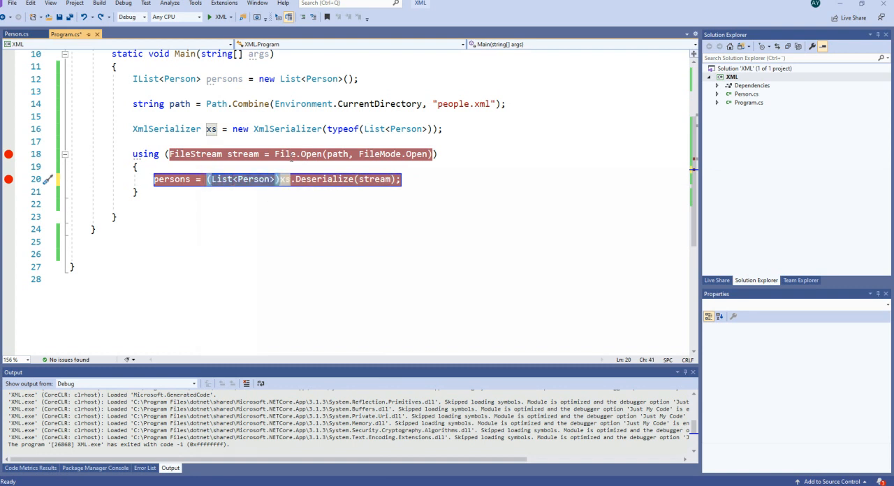
mouse_move(336, 129)
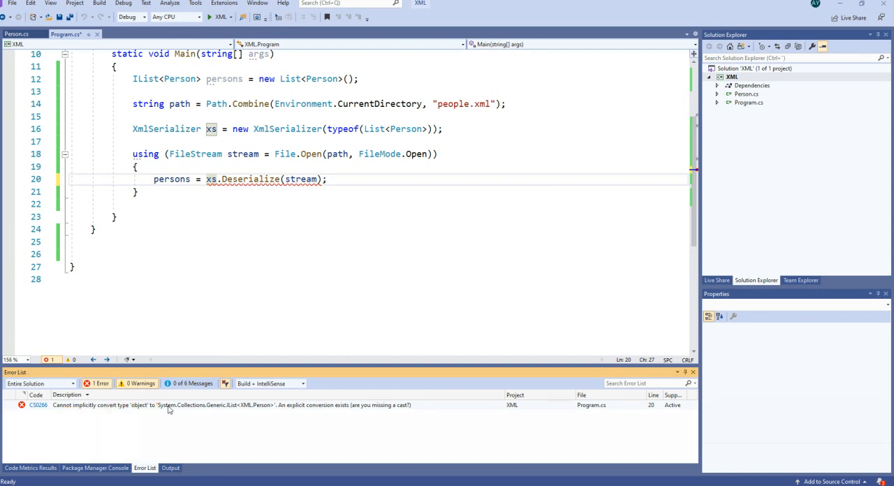
mouse_move(243, 410)
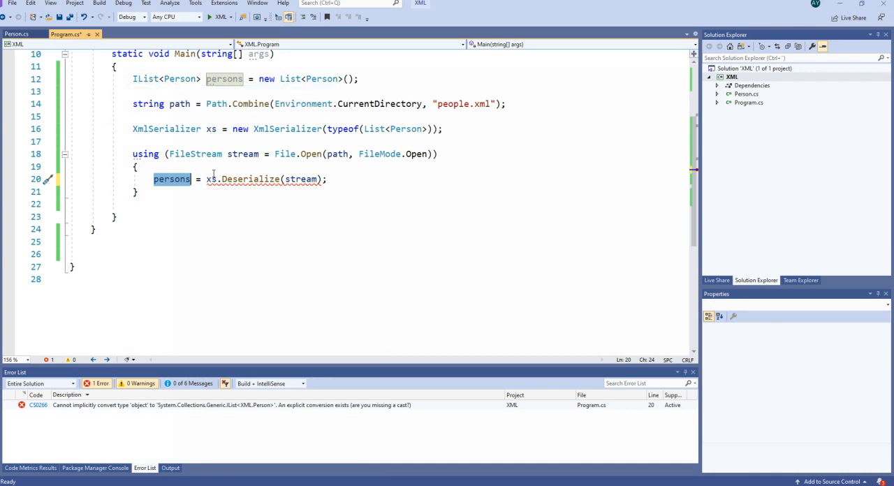
mouse_move(170, 179)
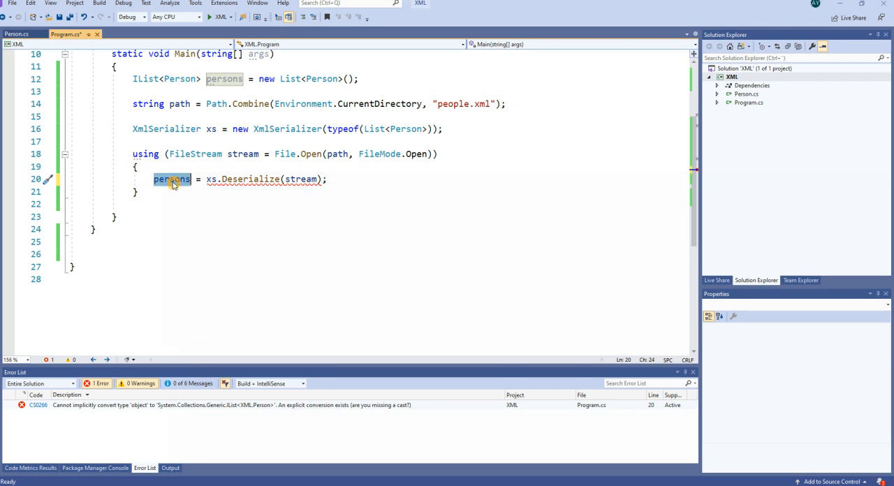
mouse_move(216, 104)
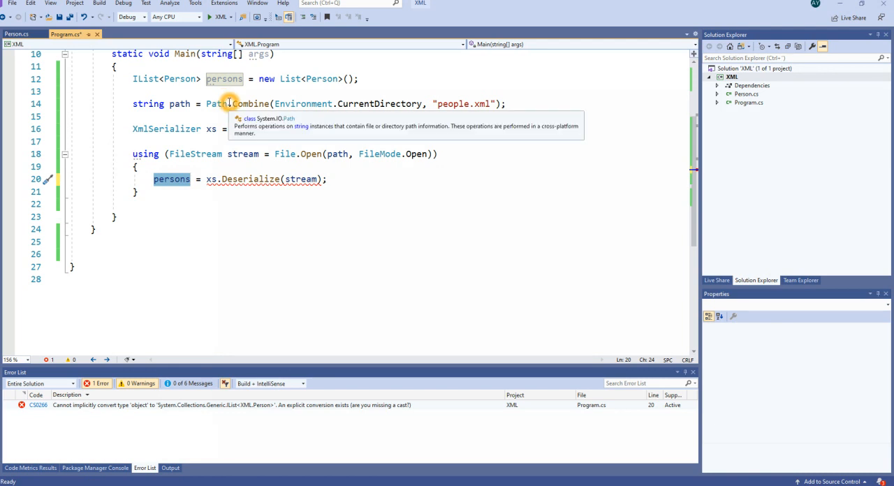
- Retype new XmlSerializer(typeof(List<Person>)); before restoring the deserialize cast
type("new XmlSerializer(typeof(List<Person>));")
type("(I")
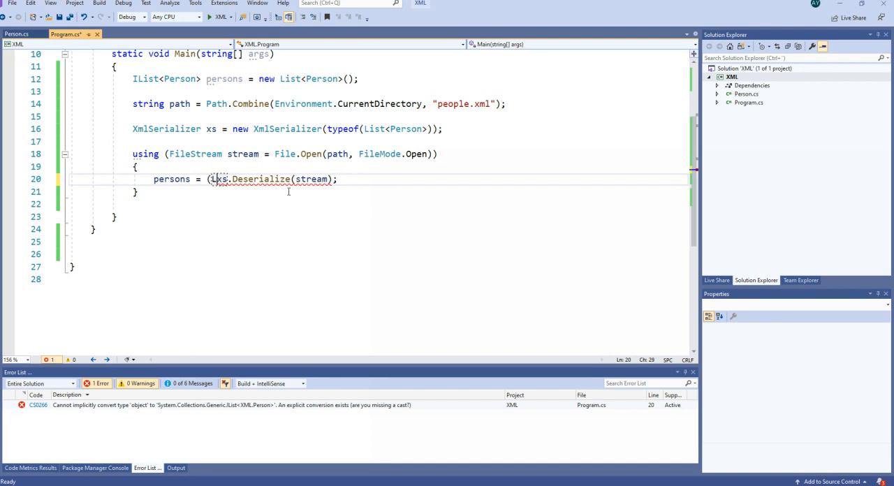
- Complete the (List<Person>) cast before xs.Deserialize(stream), clearing the conversion error
type("List<Person>)")
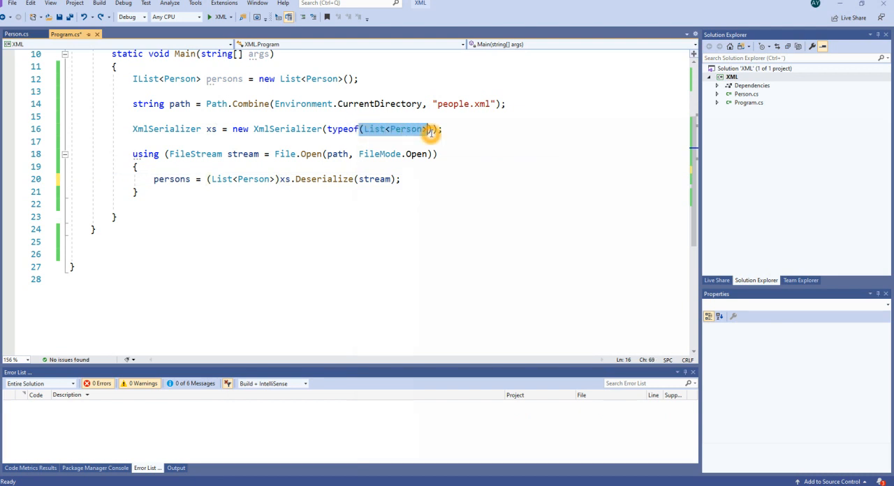
left_click(208, 179)
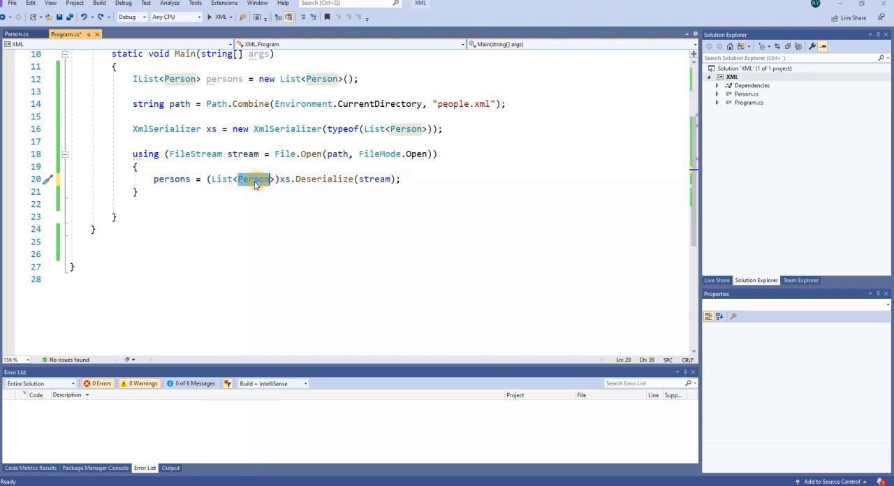
mouse_move(274, 164)
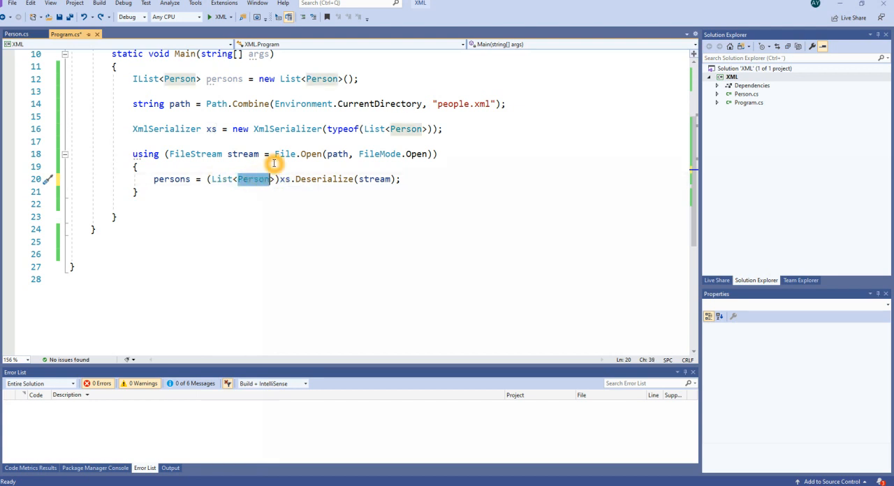